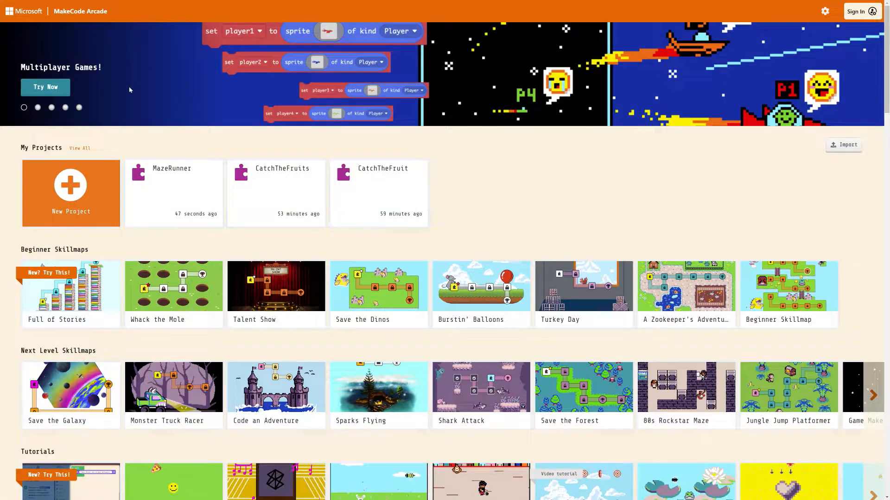
Create a new blank project from the home page
{"action": "left_click", "coordinate": [71, 193]}
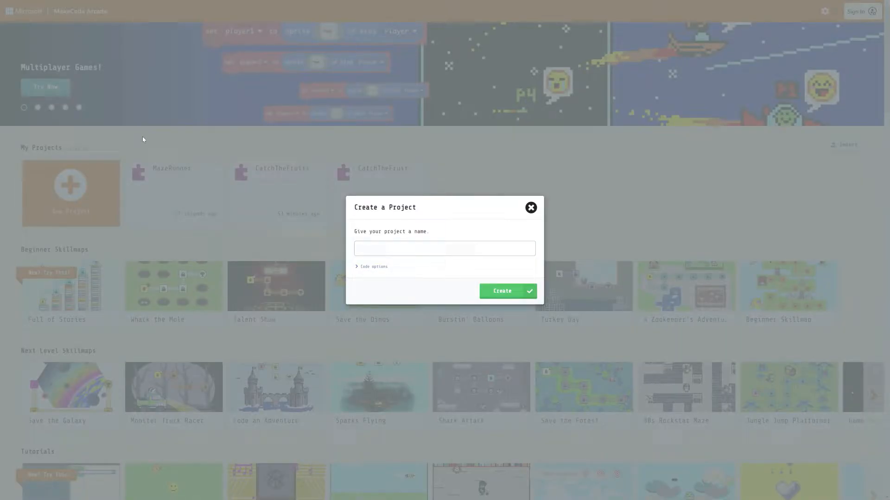
{"action": "left_click", "coordinate": [506, 291]}
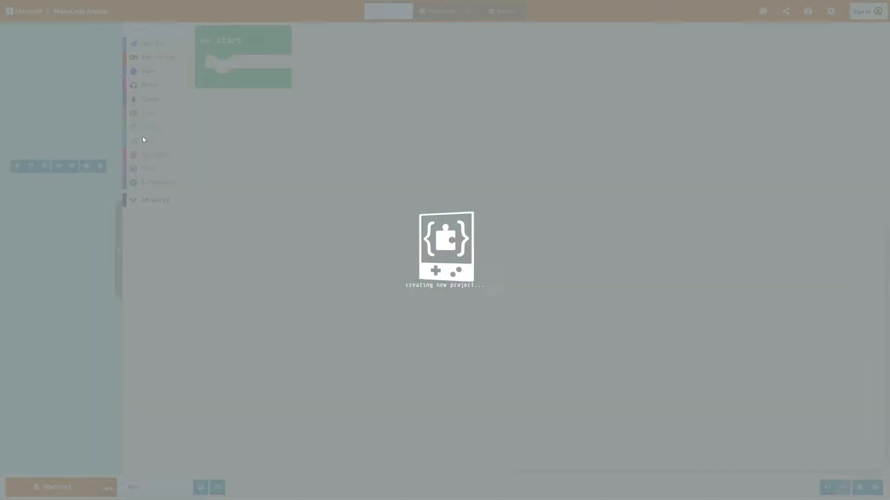
Add a 'set tilemap to' block from Scene into on start and open its tilemap
{"action": "left_click", "coordinate": [150, 98]}
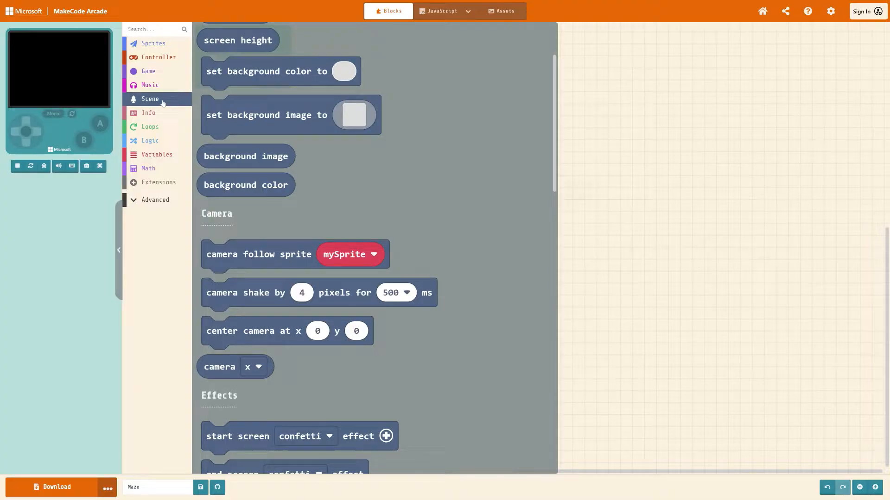
{"action": "scroll", "scroll_direction": "down", "scroll_amount": 3}
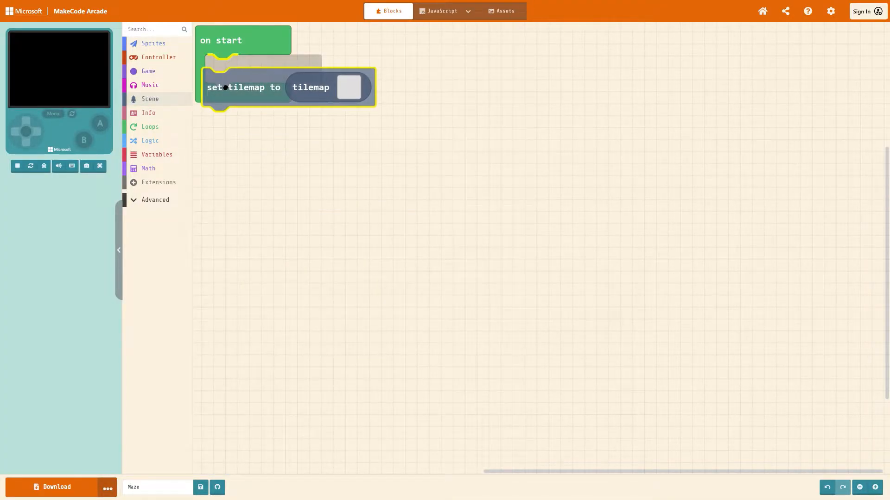
{"action": "left_click", "coordinate": [348, 87]}
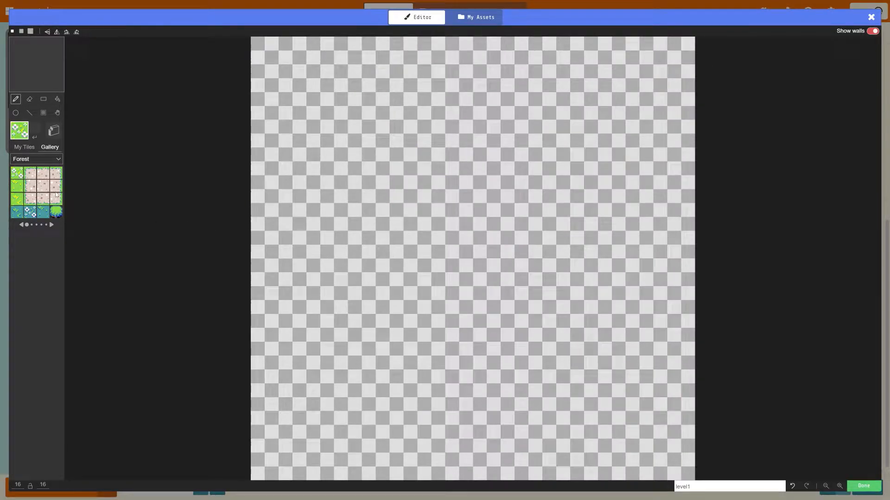
Pick the Dungeon tile set and fill the tilemap with the purple dotted floor tile
{"action": "left_click", "coordinate": [35, 159]}
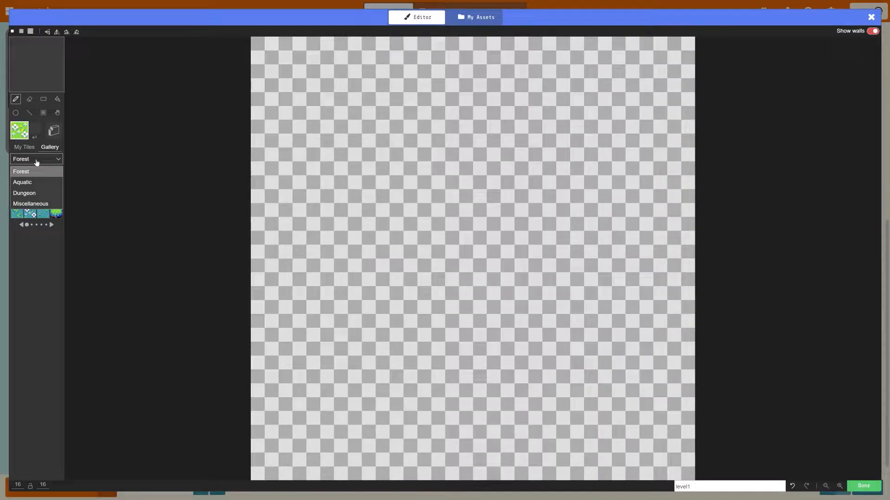
{"action": "left_click", "coordinate": [23, 193]}
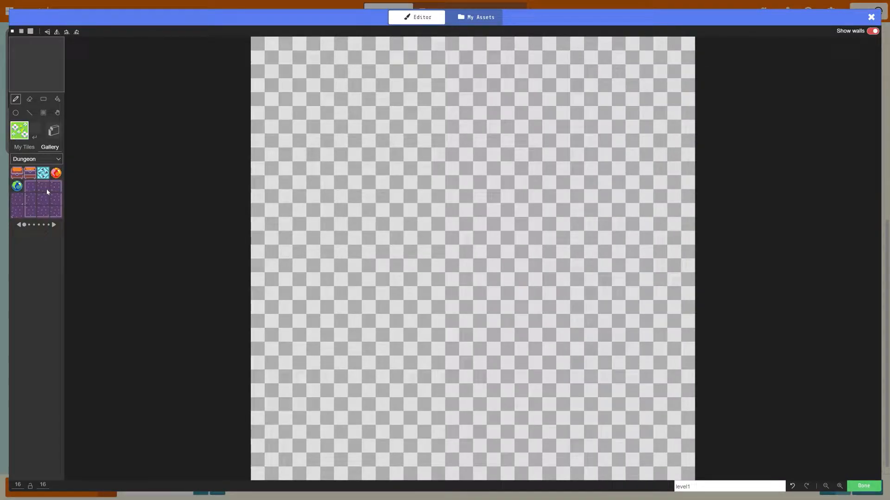
{"action": "left_click", "coordinate": [53, 225]}
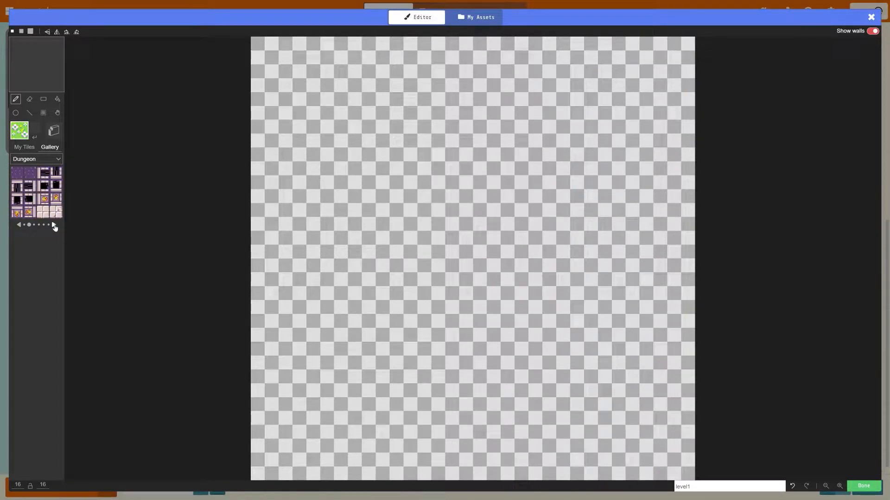
{"action": "left_click", "coordinate": [53, 225]}
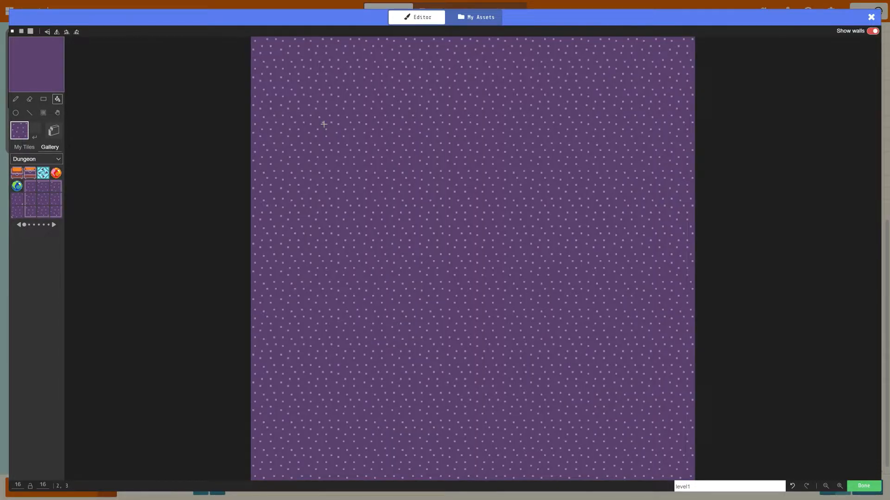
{"action": "mouse_move", "coordinate": [457, 174]}
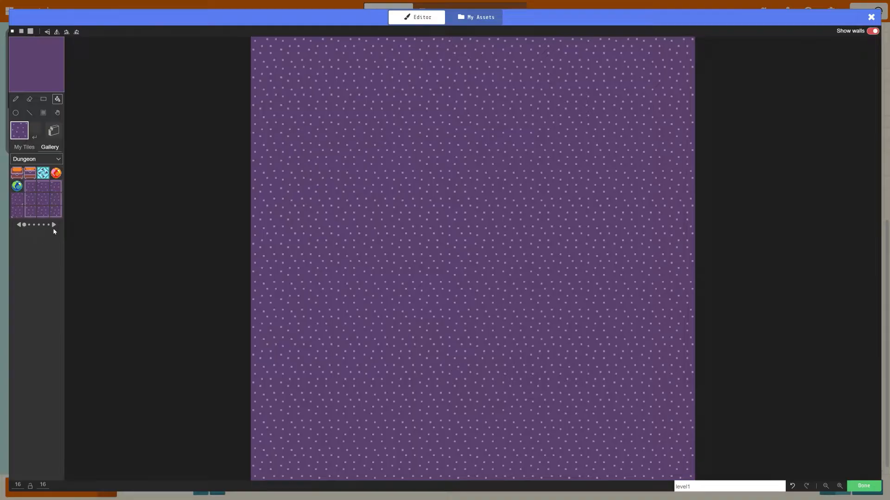
Draw a winding light stone maze path on the floor, removing stray tiles below the corridor
{"action": "left_click", "coordinate": [53, 225]}
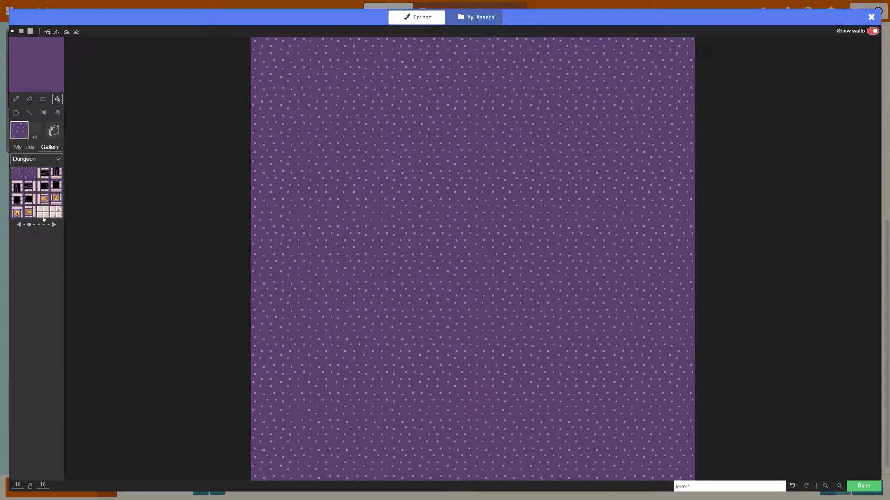
{"action": "mouse_move", "coordinate": [15, 99]}
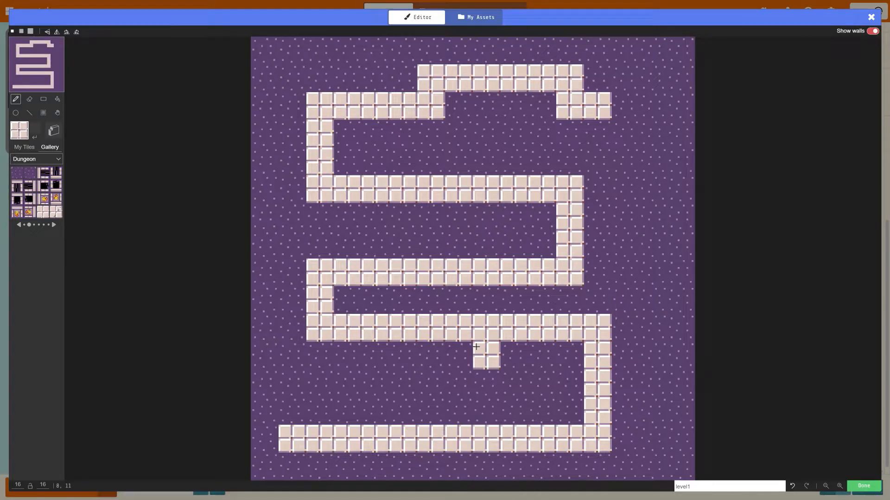
{"action": "left_click", "coordinate": [485, 360]}
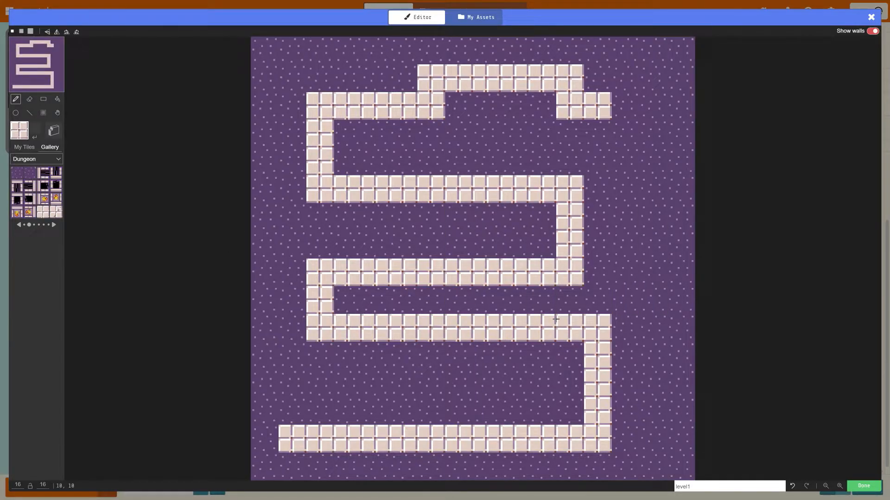
{"action": "left_click", "coordinate": [315, 250]}
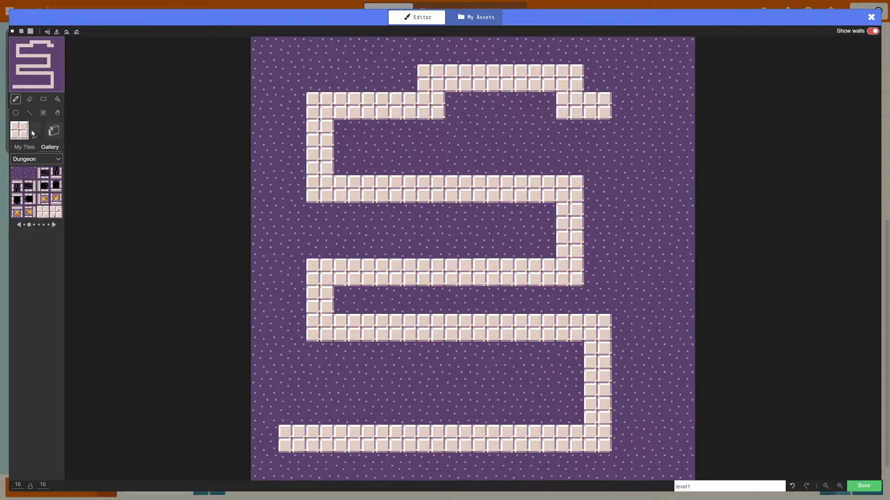
Mark the light maze path tiles as walls with the wall tool
{"action": "left_click", "coordinate": [53, 130]}
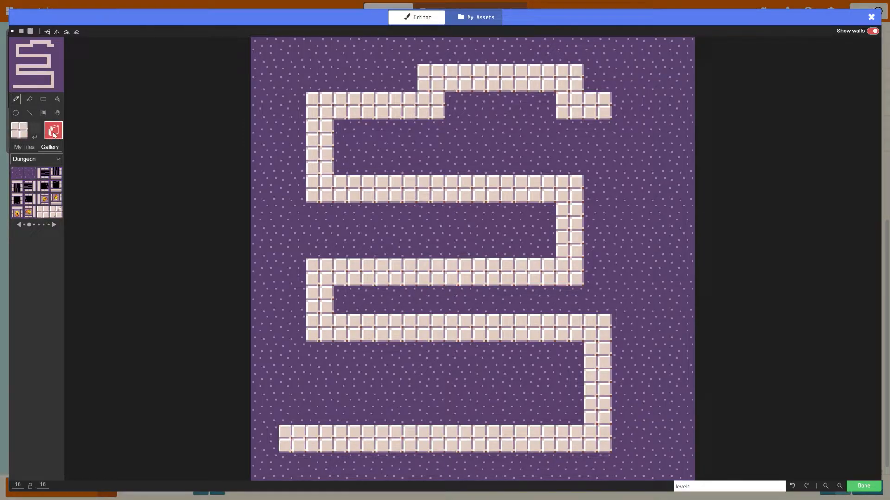
{"action": "left_click", "coordinate": [346, 357]}
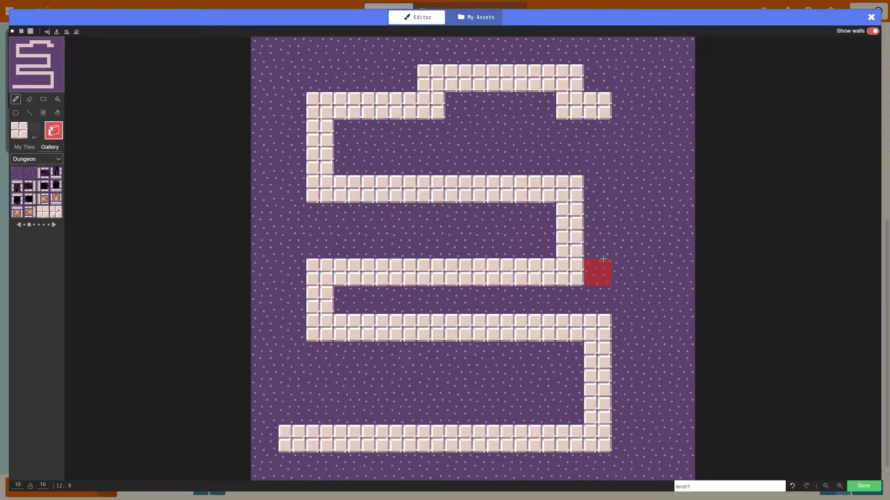
{"action": "mouse_move", "coordinate": [346, 382]}
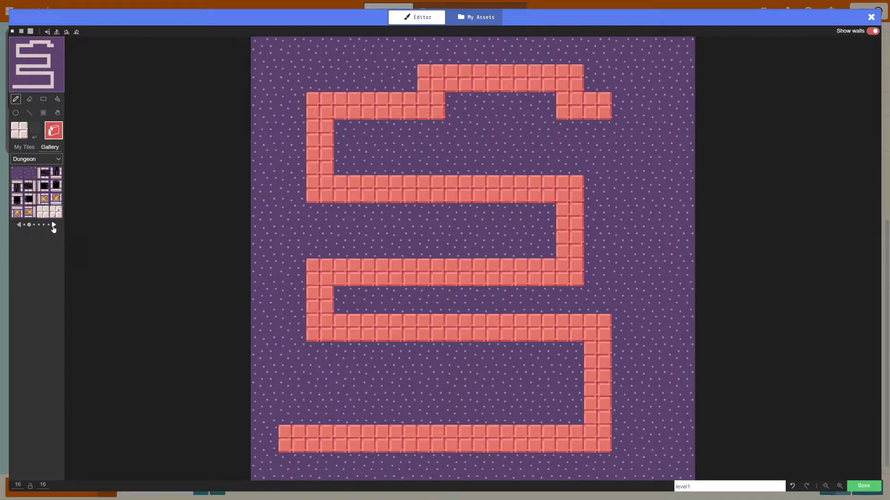
From the Dungeon gallery, place the portal bottom-left and the stairs top-right
{"action": "left_click", "coordinate": [53, 225]}
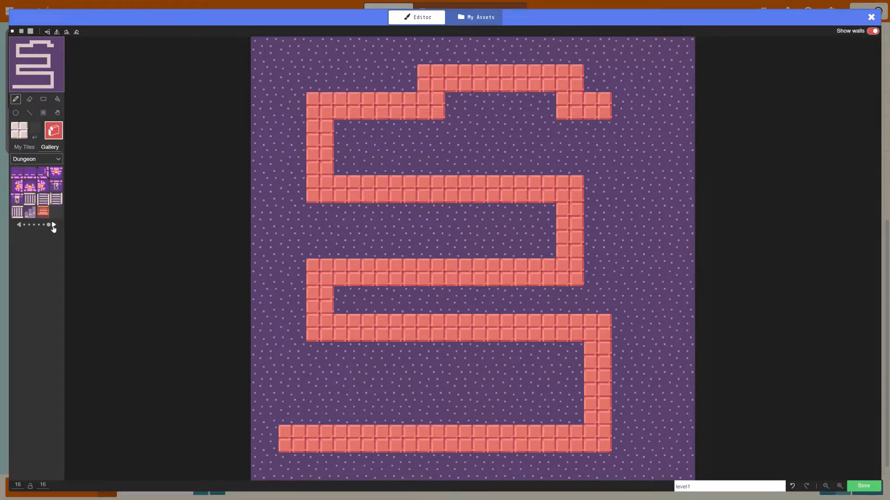
{"action": "left_click", "coordinate": [19, 224]}
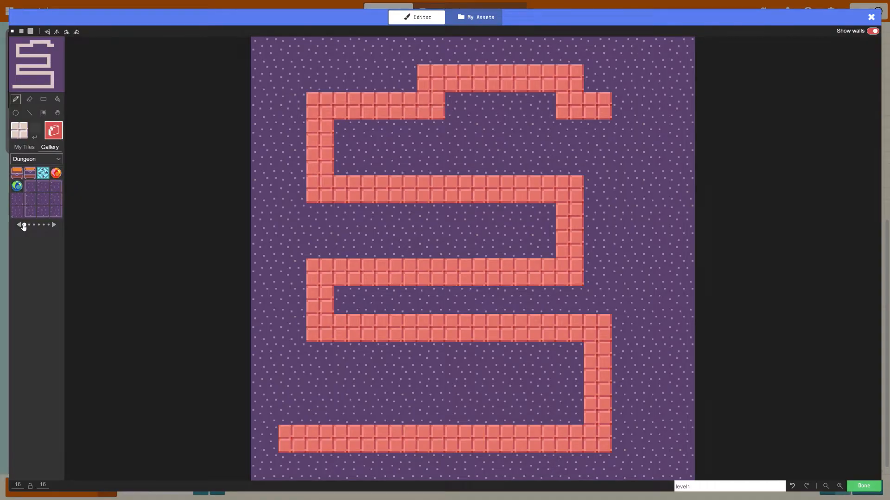
{"action": "left_click", "coordinate": [43, 173]}
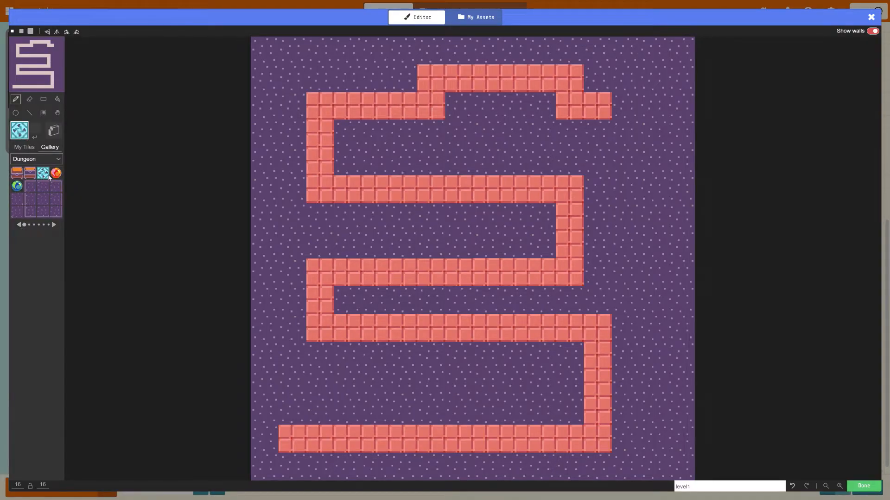
{"action": "left_click", "coordinate": [265, 465]}
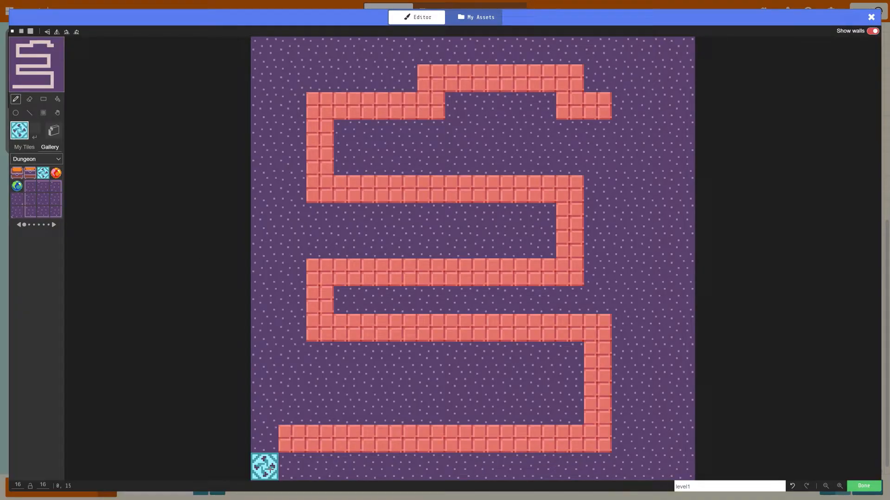
{"action": "mouse_move", "coordinate": [247, 449]}
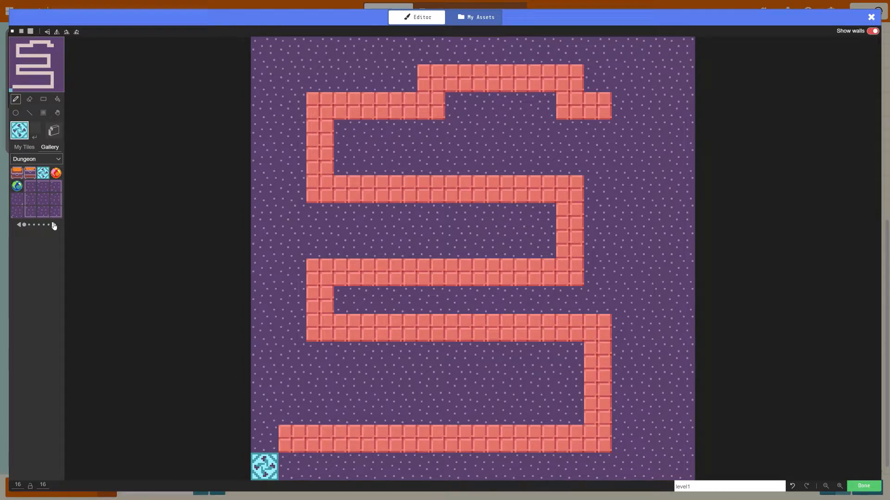
{"action": "left_click", "coordinate": [54, 226]}
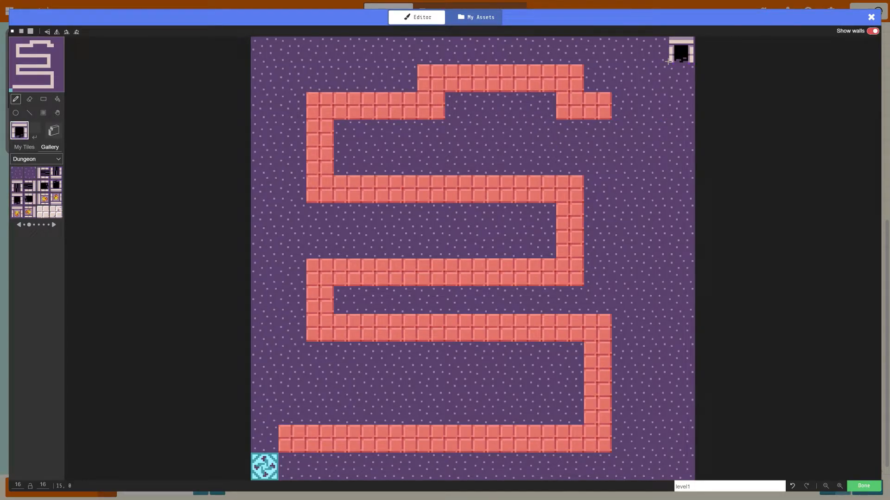
{"action": "left_click", "coordinate": [375, 218]}
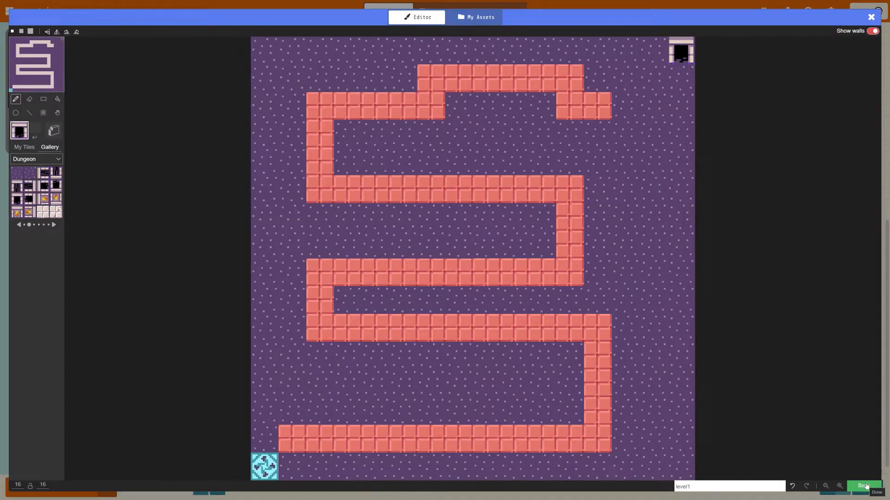
Close the tilemap editor and add a Player sprite stored in mySprite to on start
{"action": "left_click", "coordinate": [863, 486]}
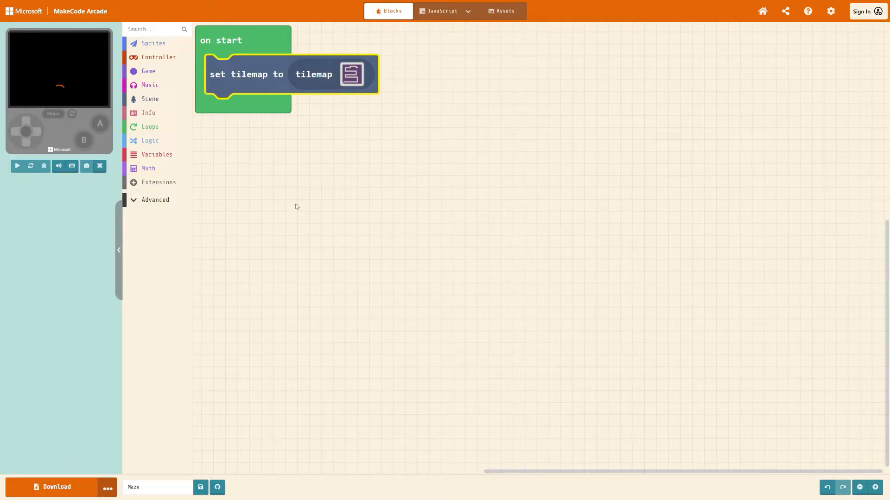
{"action": "mouse_move", "coordinate": [56, 86]}
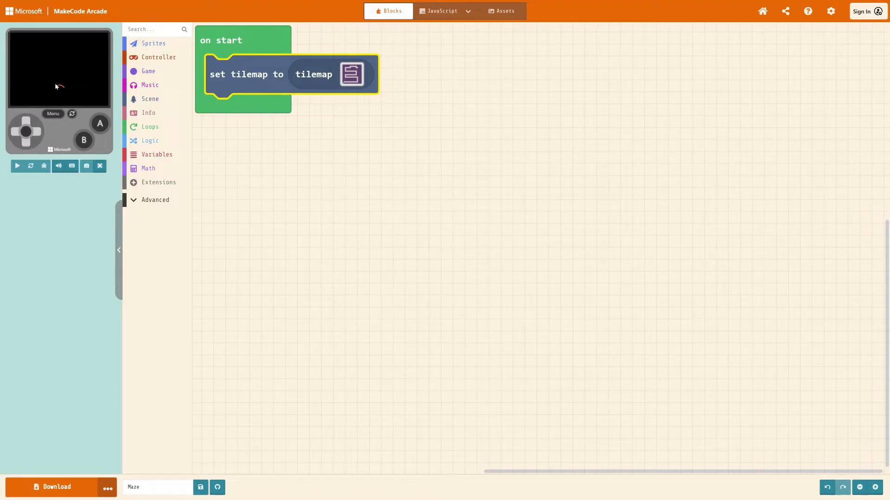
{"action": "left_click", "coordinate": [18, 166]}
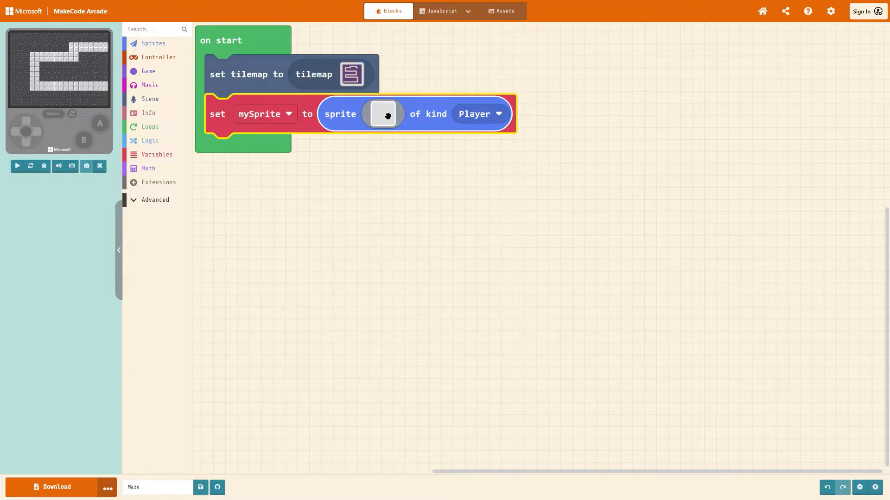
Give mySprite the red-capped character picture from the sprite Gallery
{"action": "left_click", "coordinate": [383, 114]}
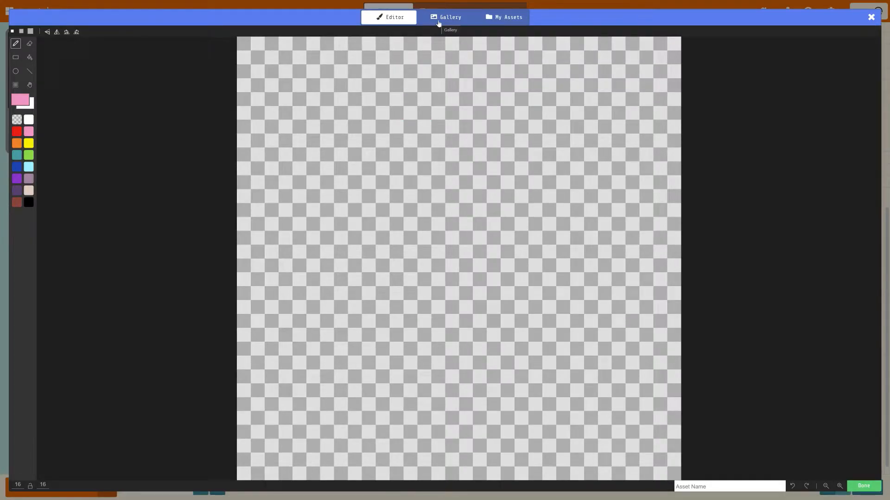
{"action": "left_click", "coordinate": [450, 17]}
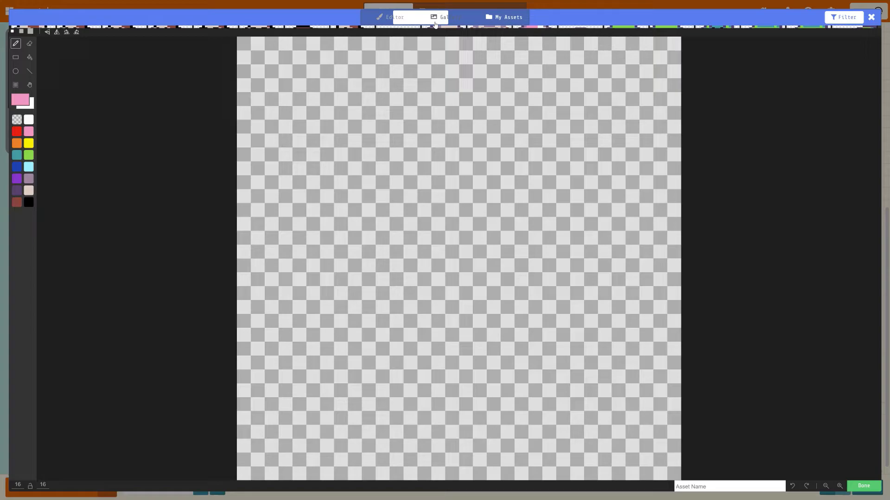
{"action": "left_click", "coordinate": [450, 17]}
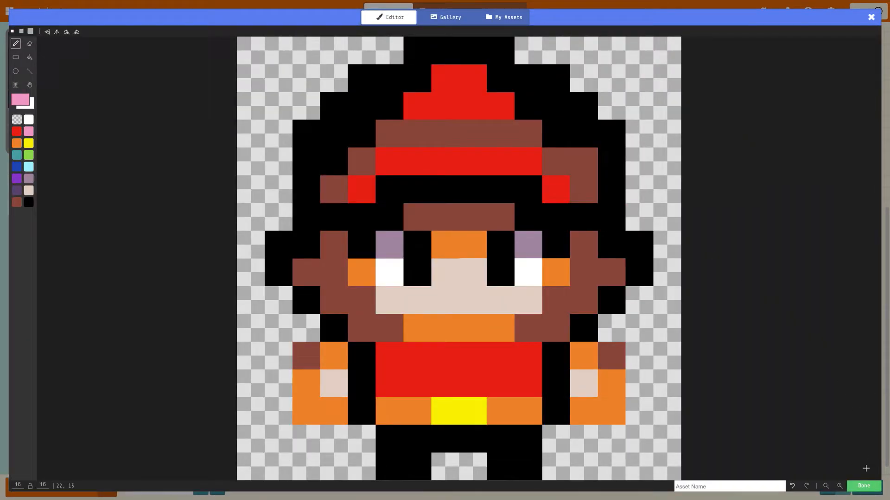
{"action": "left_click", "coordinate": [862, 486]}
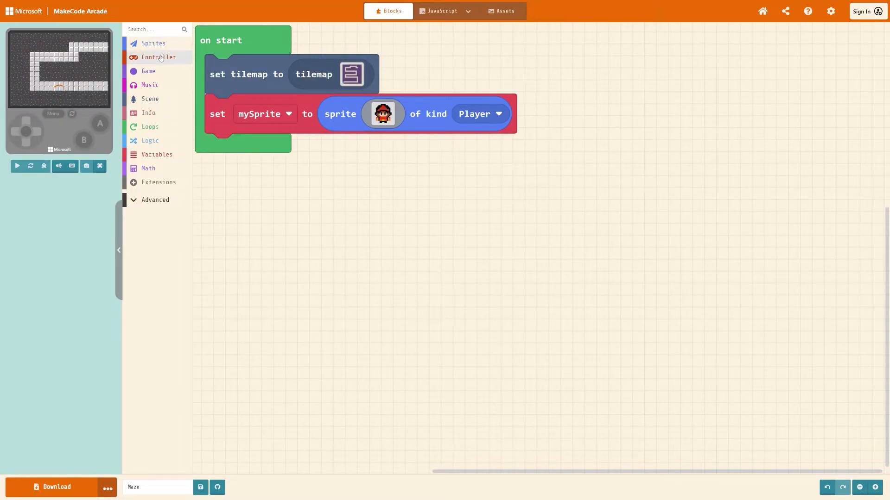
Add 'move mySprite with buttons' under the set mySprite block in on start
{"action": "left_click", "coordinate": [158, 56]}
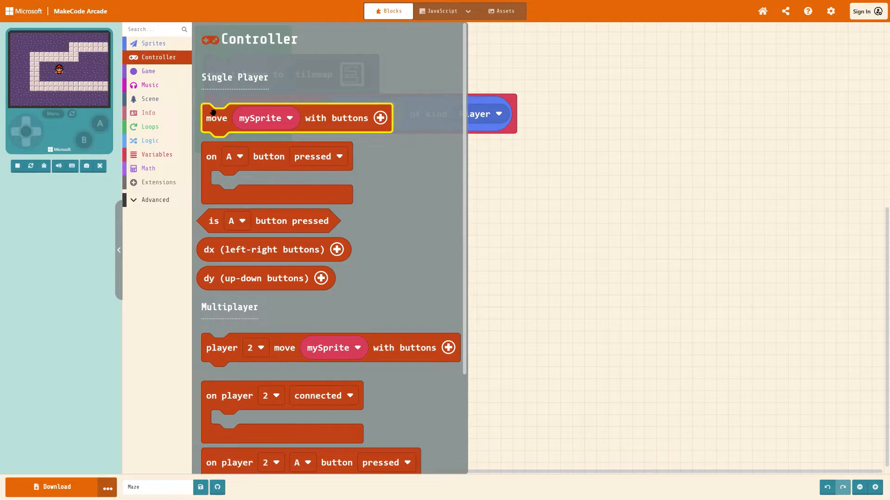
{"action": "left_click_drag", "start_coordinate": [295, 118], "coordinate": [299, 147]}
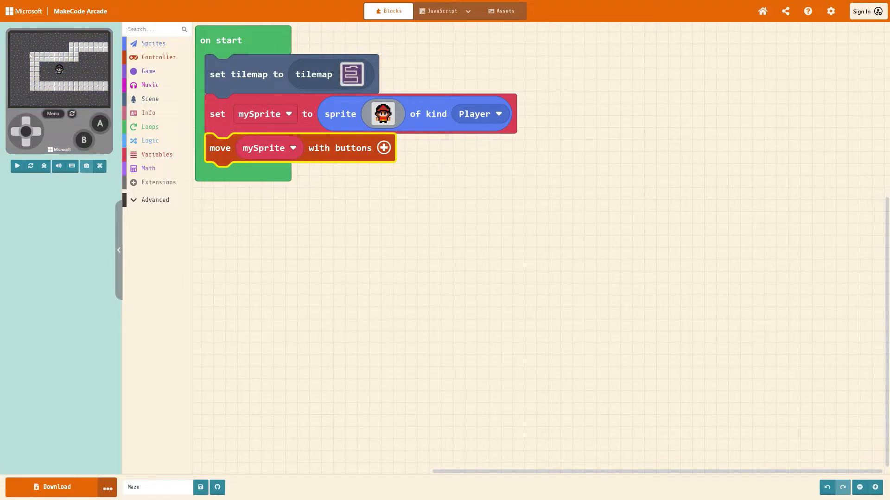
{"action": "left_click", "coordinate": [17, 166]}
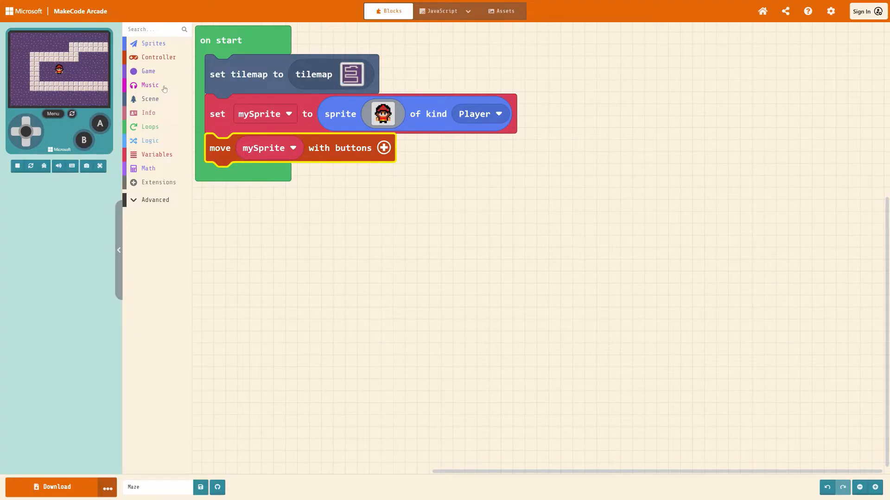
Add 'place mySprite on top of random' to on start with the portal tile chosen
{"action": "left_click", "coordinate": [150, 99]}
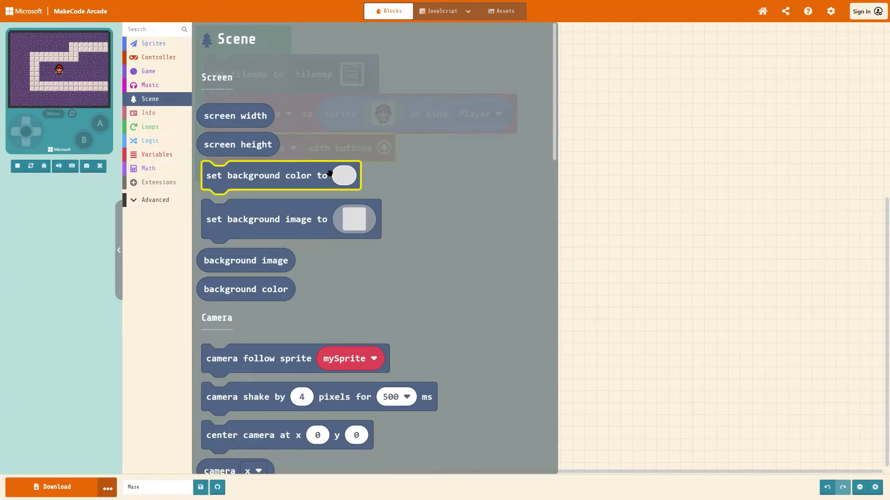
{"action": "scroll", "scroll_direction": "down", "scroll_amount": 3}
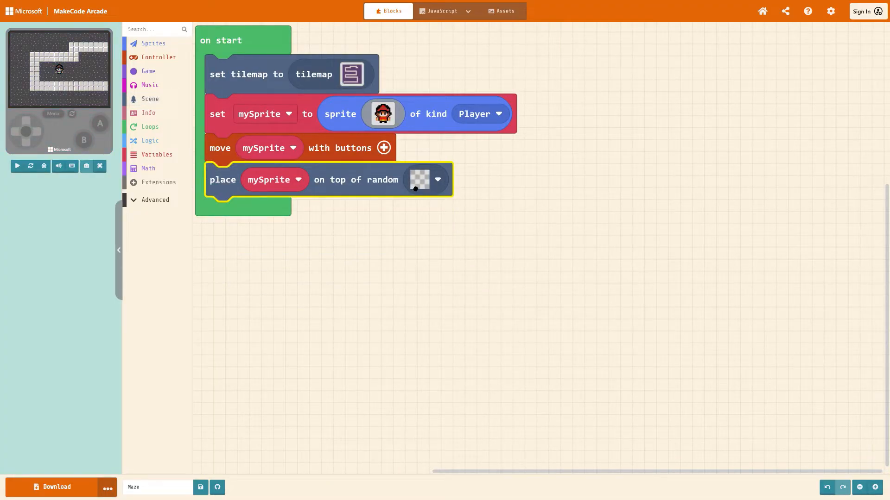
{"action": "left_click", "coordinate": [426, 180]}
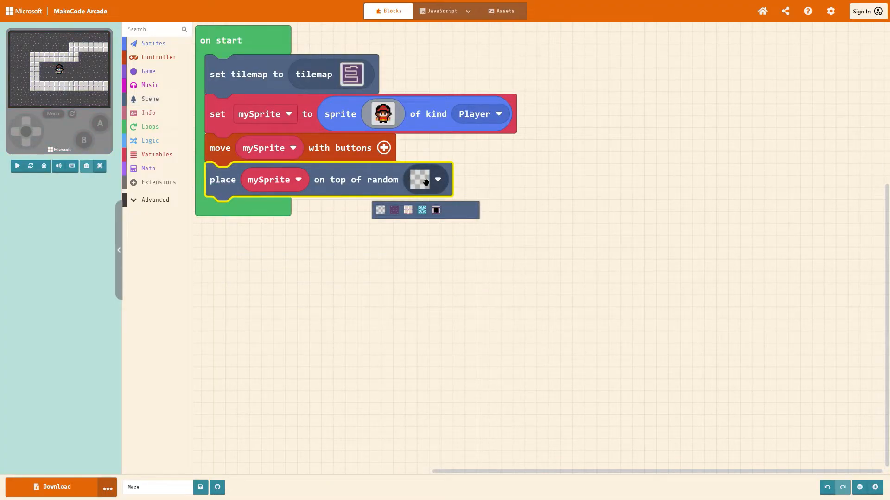
{"action": "left_click", "coordinate": [422, 210]}
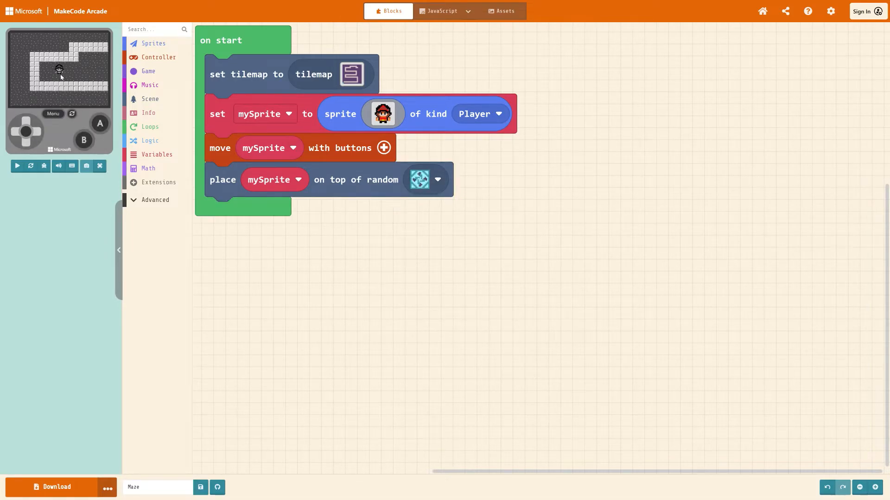
{"action": "left_click", "coordinate": [17, 166]}
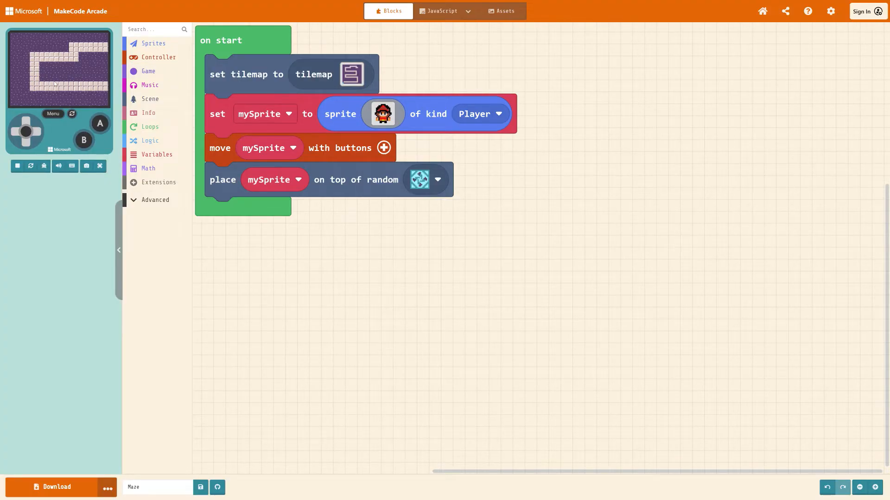
{"action": "mouse_move", "coordinate": [165, 96]}
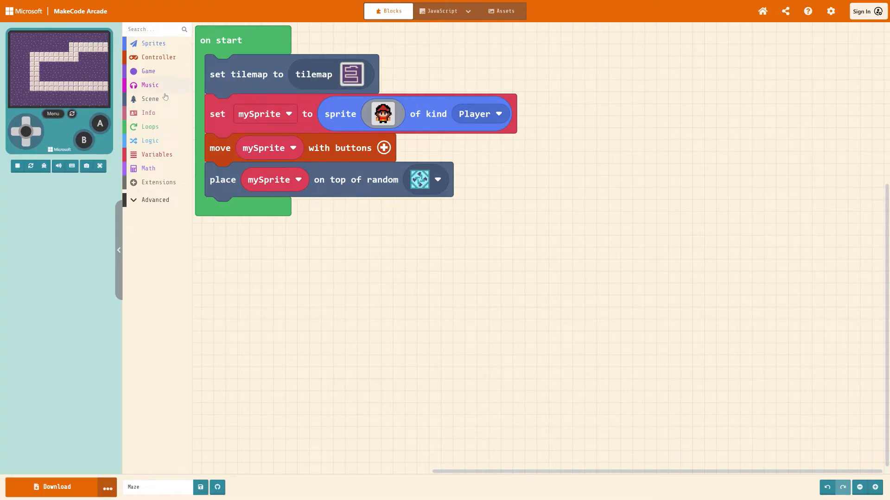
Add 'camera follow sprite mySprite' from Scene to on start, below move with buttons
{"action": "left_click", "coordinate": [150, 99]}
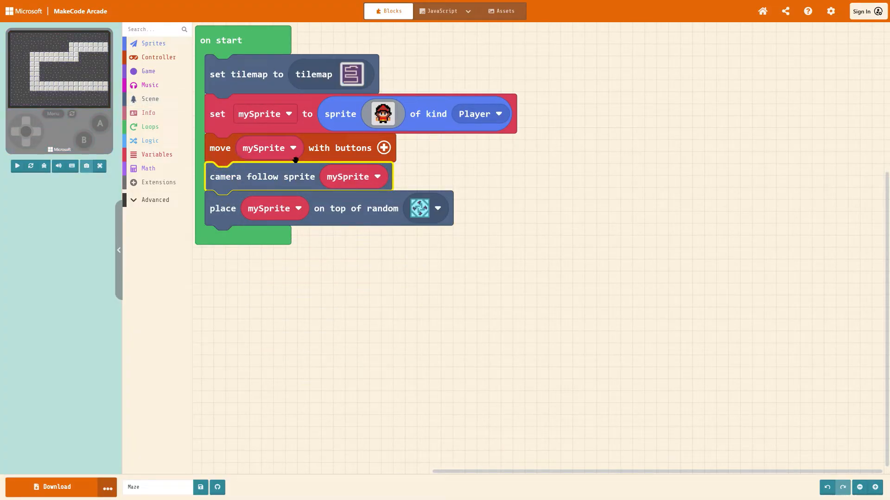
{"action": "left_click", "coordinate": [18, 166]}
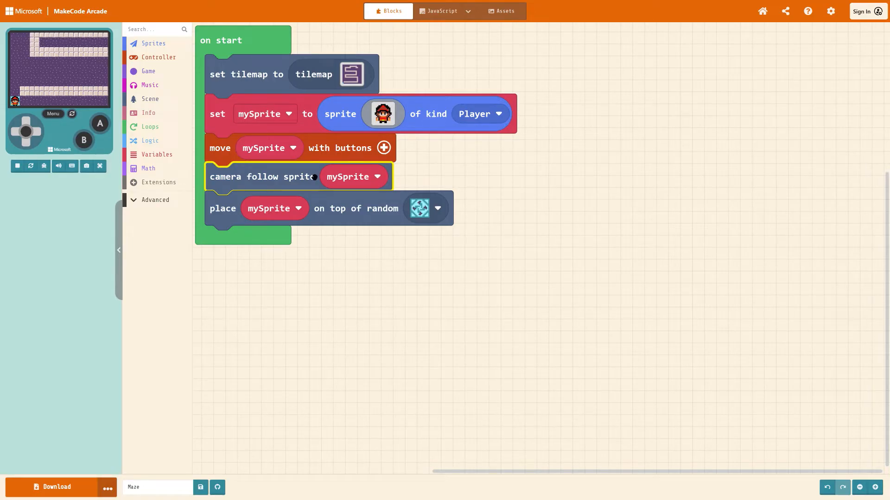
{"action": "mouse_move", "coordinate": [51, 99]}
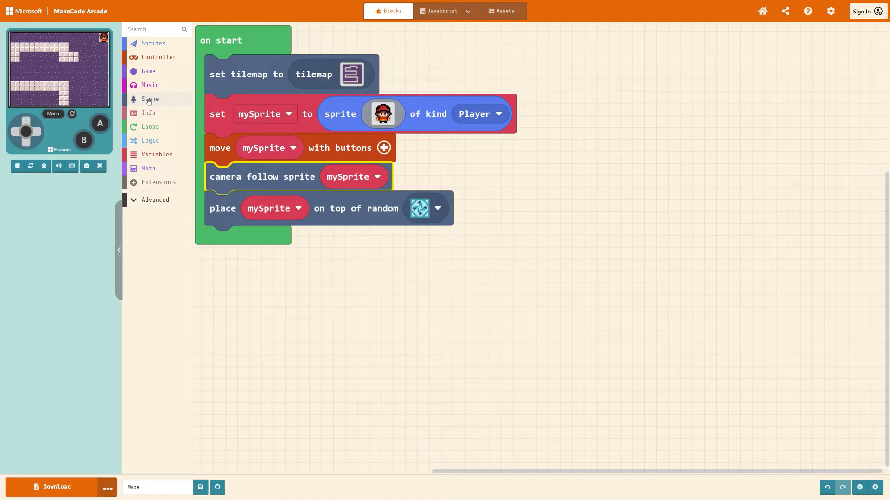
Add a Player-overlaps-stairs-tile event that runs 'game over WIN'
{"action": "left_click", "coordinate": [150, 99]}
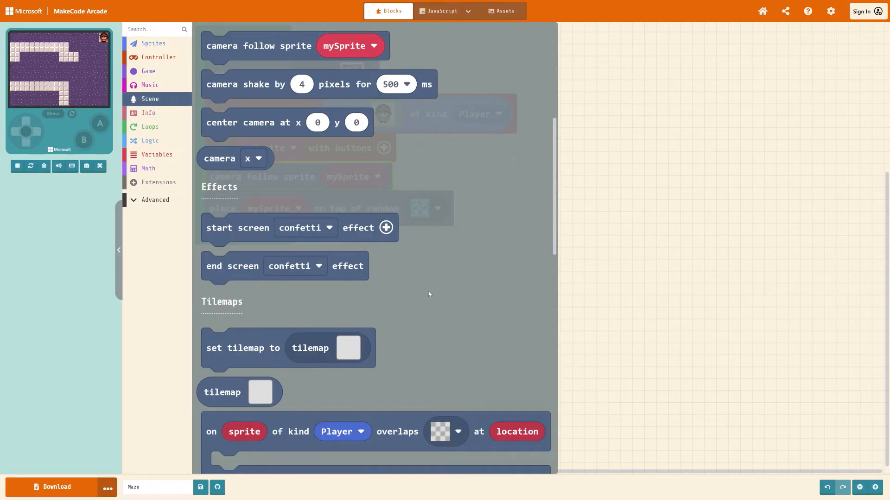
{"action": "scroll", "scroll_direction": "down", "scroll_amount": 3}
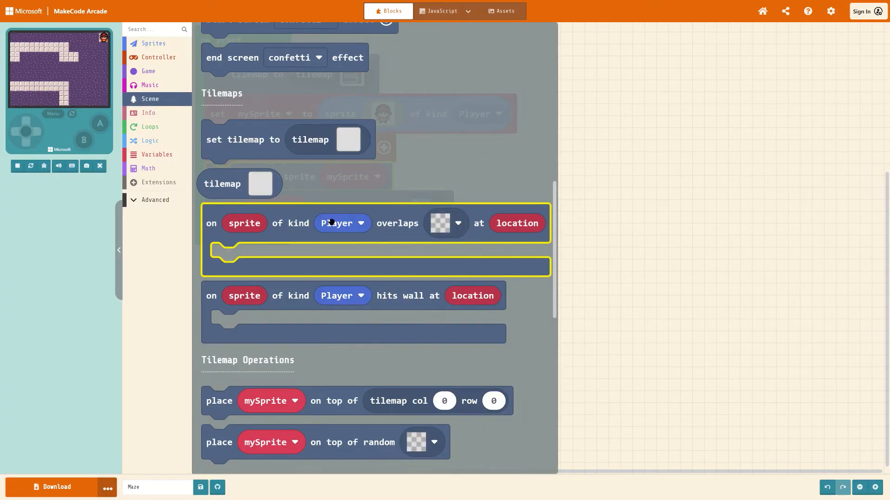
{"action": "mouse_move", "coordinate": [458, 224]}
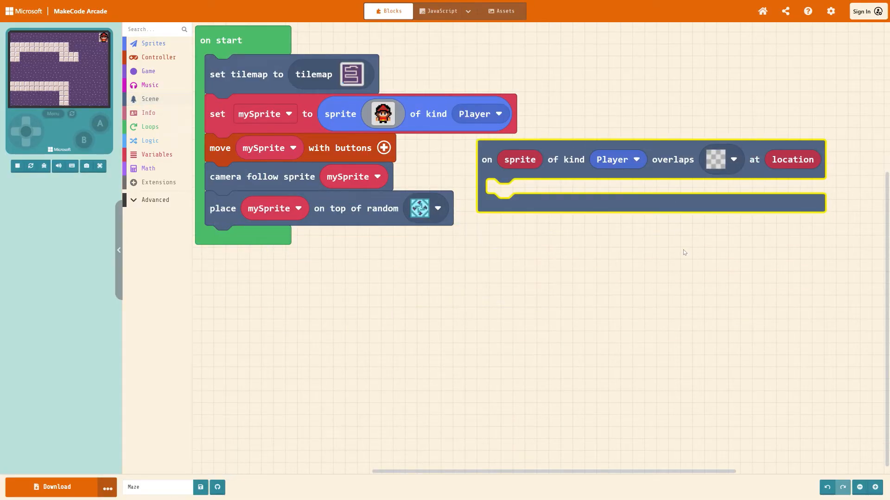
{"action": "left_click", "coordinate": [716, 159]}
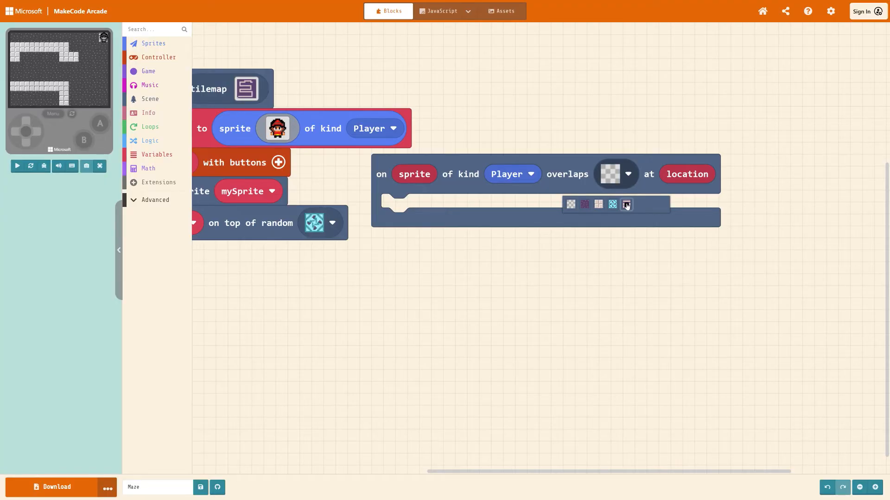
{"action": "left_click", "coordinate": [627, 204]}
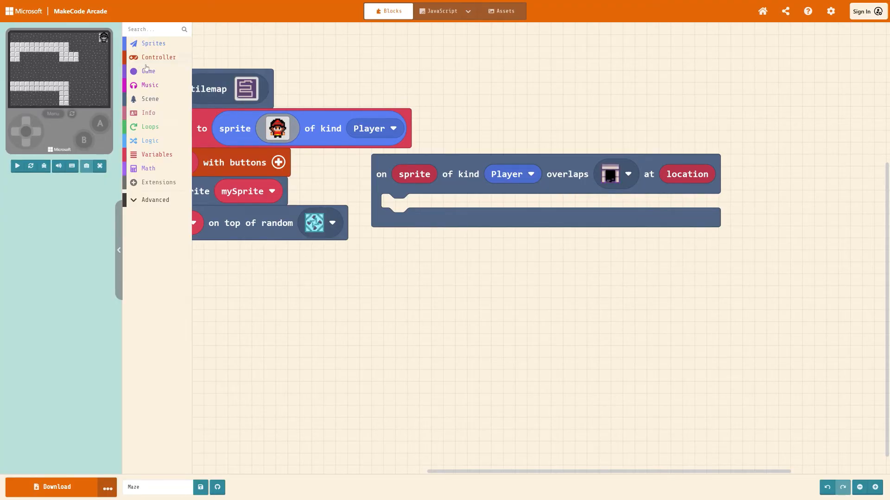
{"action": "left_click", "coordinate": [148, 71]}
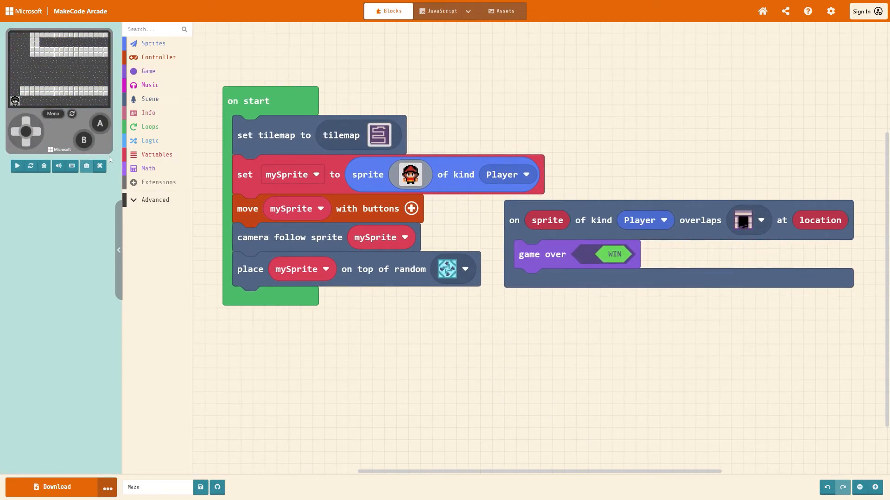
{"action": "left_click", "coordinate": [99, 166]}
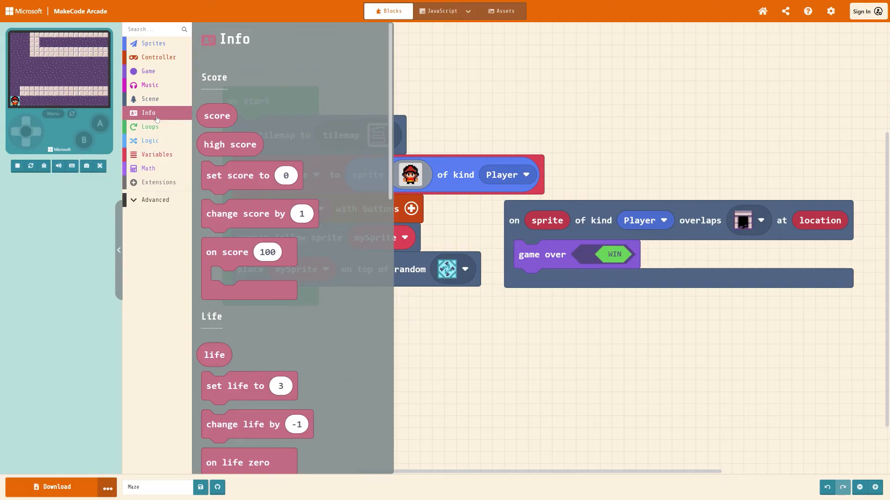
Append a 'start countdown' block set to 30 seconds at the end of on start
{"action": "scroll", "scroll_direction": "down", "scroll_amount": 3}
{"action": "type", "text": "30"}
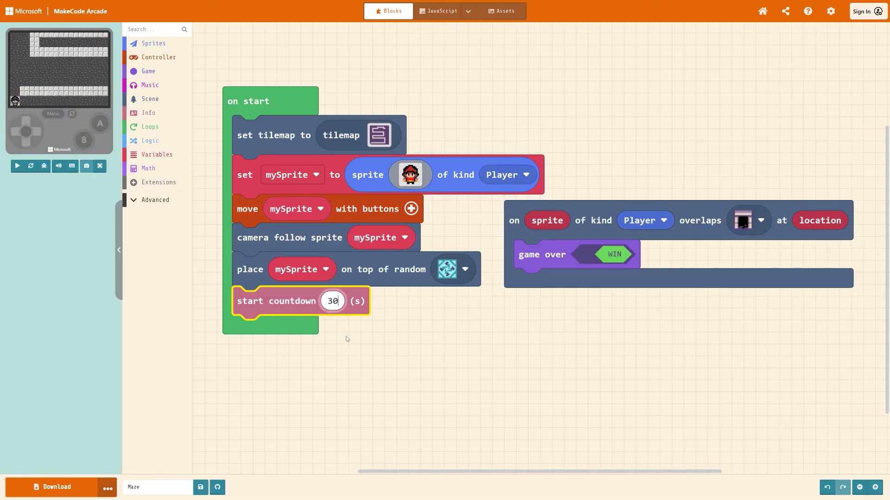
{"action": "left_click", "coordinate": [347, 341]}
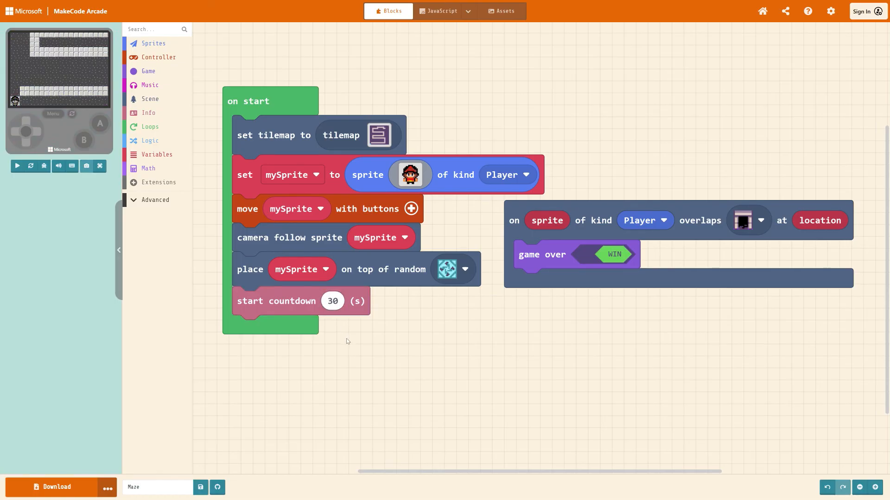
{"action": "left_click", "coordinate": [17, 166]}
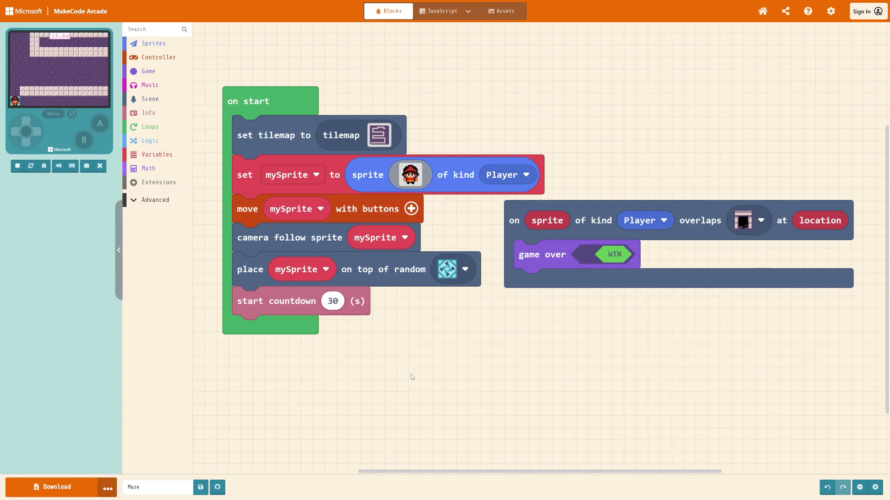